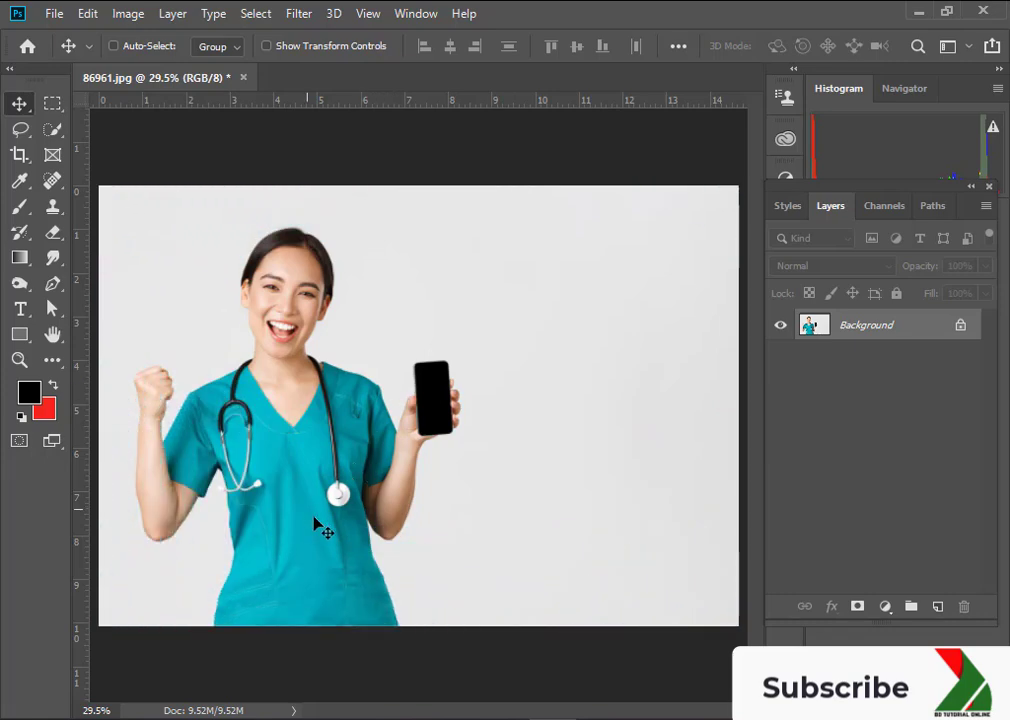
{"action": "mouse_move", "coordinate": [322, 560]}
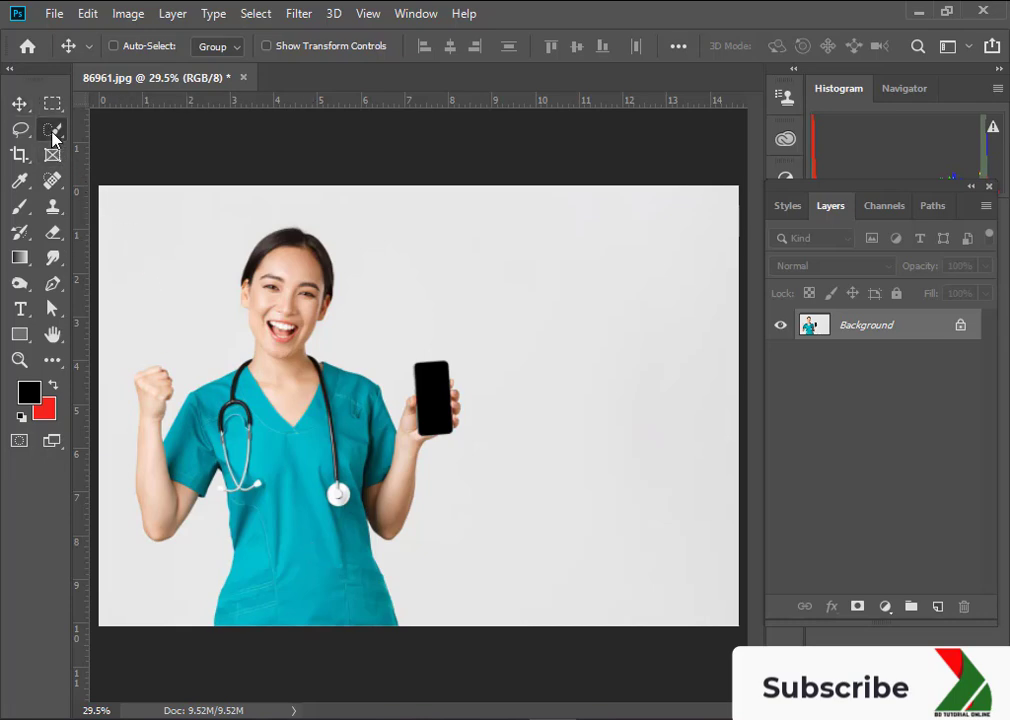
Quick-select the nurse, mask out her white background, and shrink her with Free Transform
{"action": "left_click", "coordinate": [52, 129]}
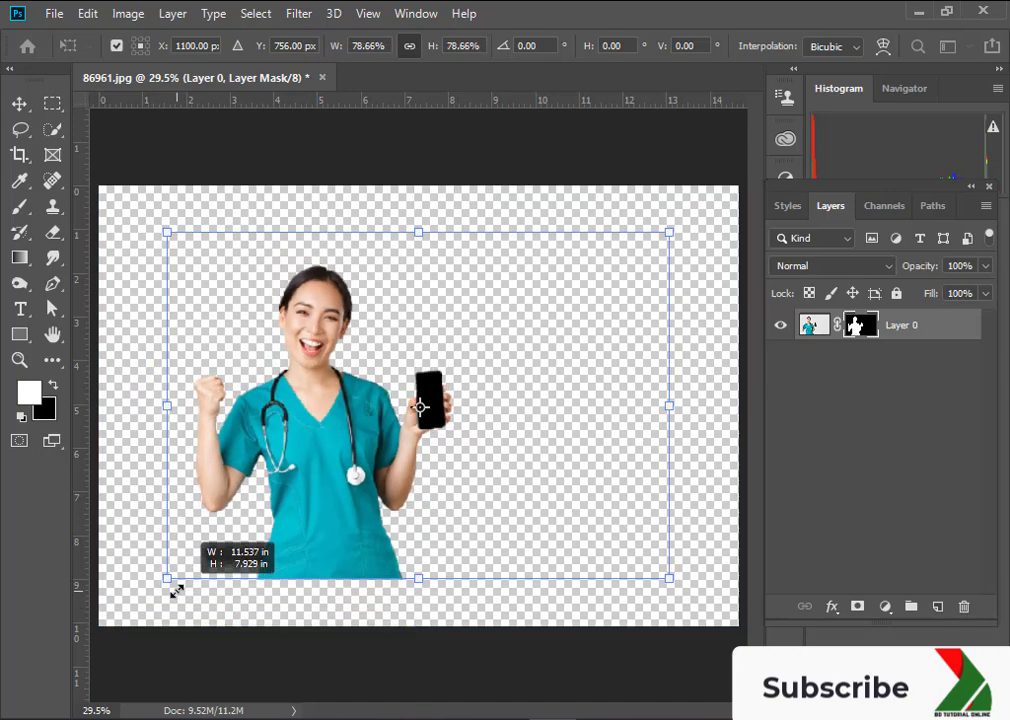
{"action": "left_click_drag", "start_coordinate": [418, 405], "coordinate": [491, 325]}
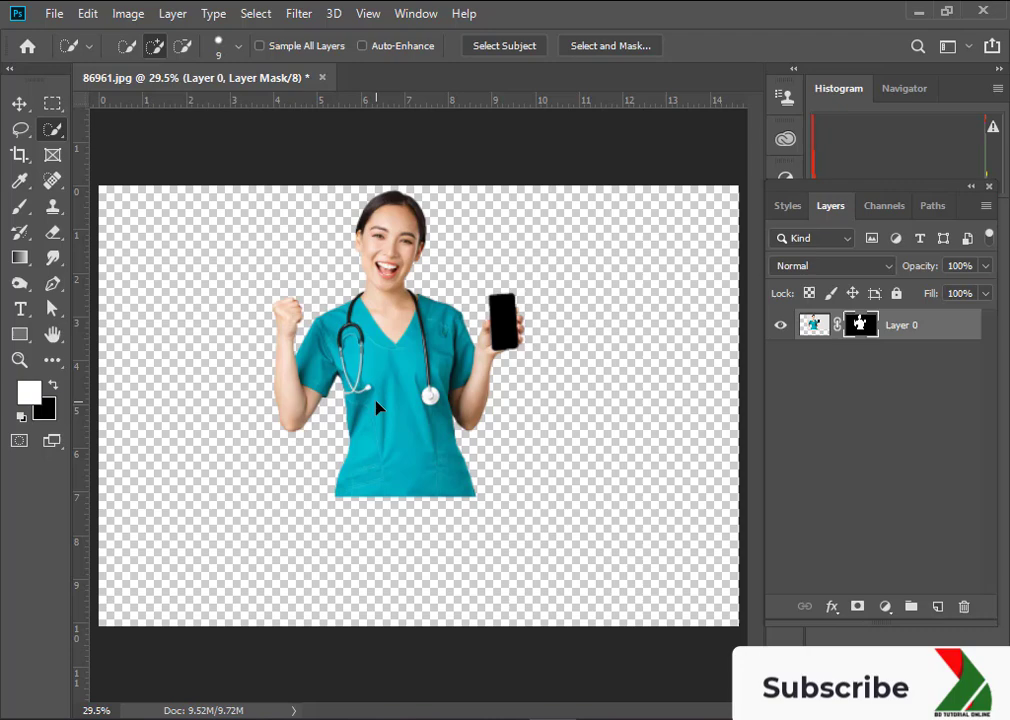
{"action": "mouse_move", "coordinate": [54, 14]}
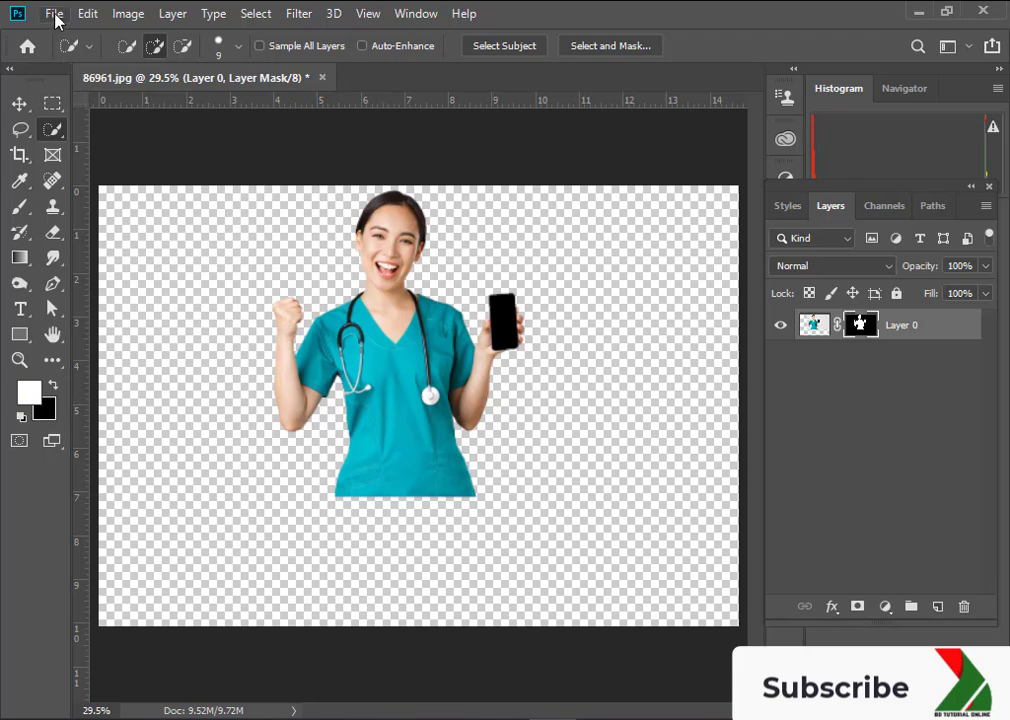
Place the red dripping blood file as an embedded layer with File > Place Embedded
{"action": "left_click", "coordinate": [54, 13]}
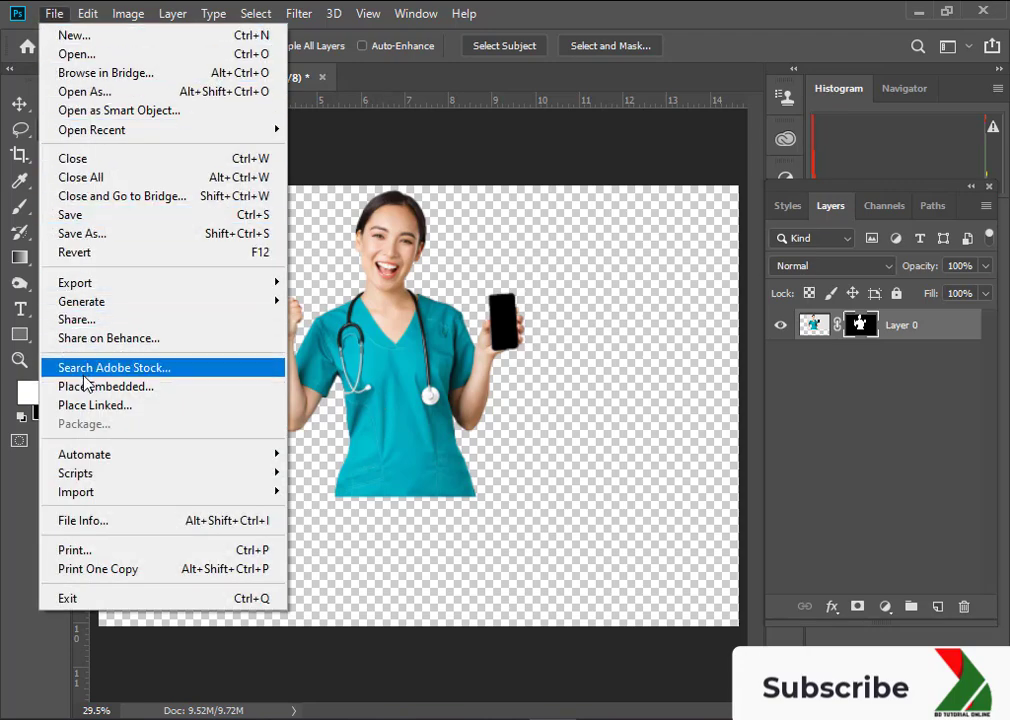
{"action": "left_click", "coordinate": [105, 386]}
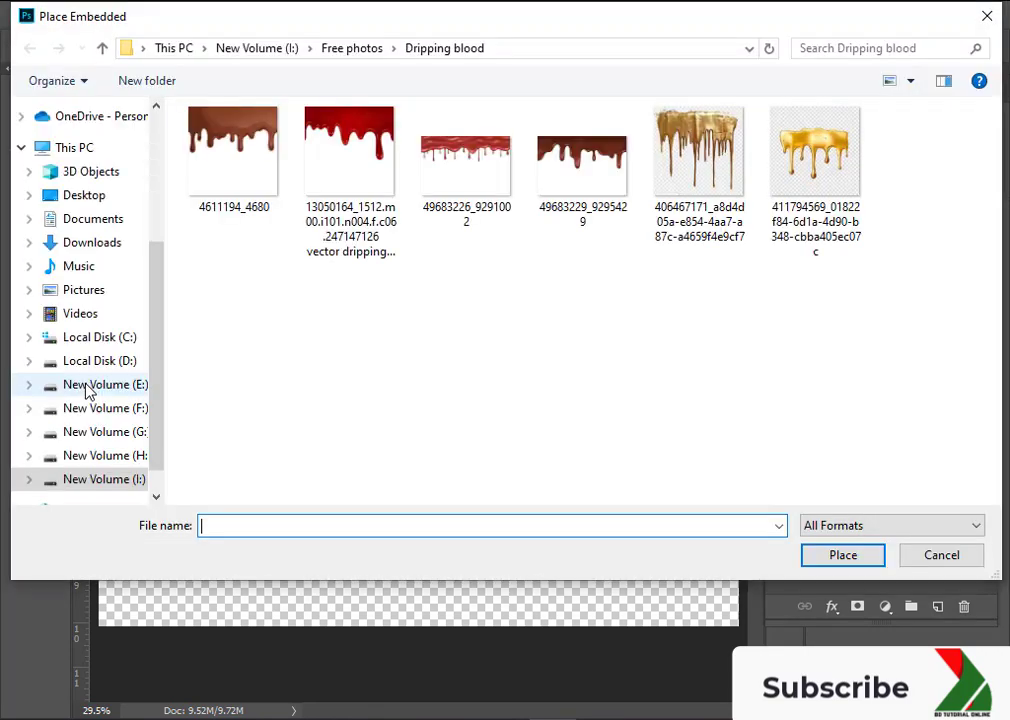
{"action": "left_click", "coordinate": [350, 150]}
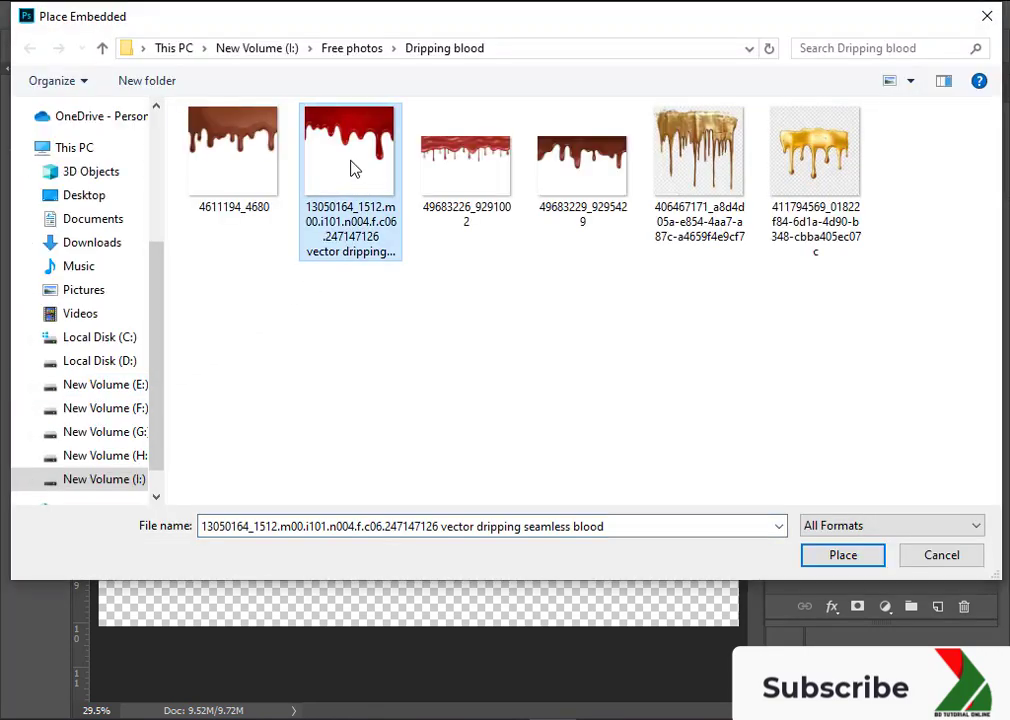
{"action": "left_click", "coordinate": [842, 555]}
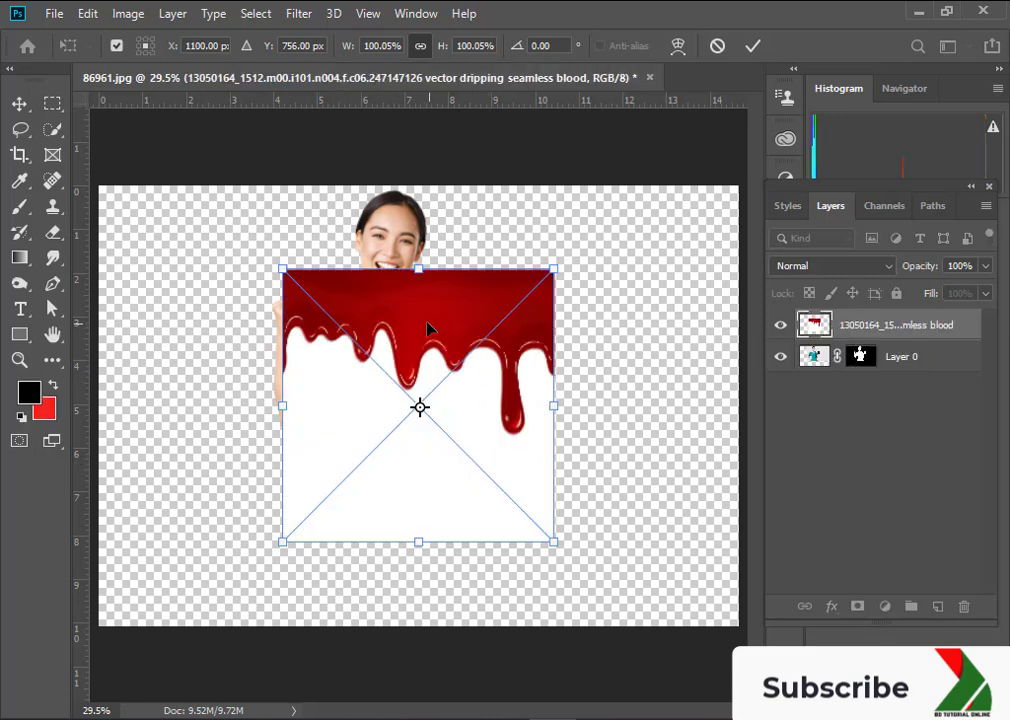
Scale the blood image down, move it onto the scrubs' lower front, and restore 100% opacity
{"action": "left_click_drag", "start_coordinate": [555, 270], "coordinate": [497, 375]}
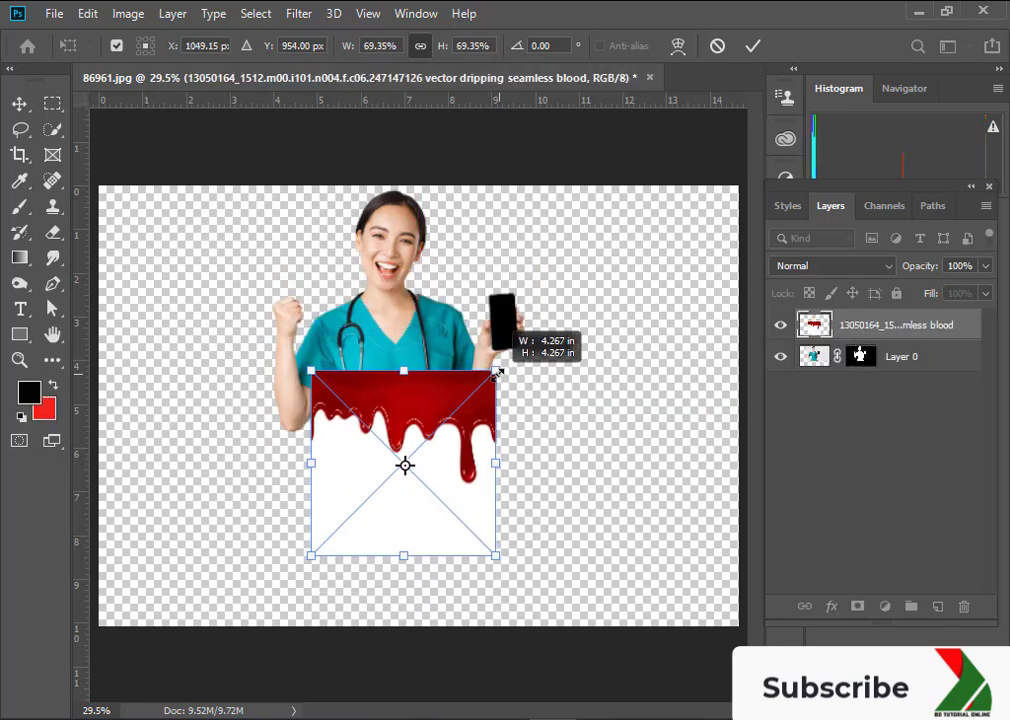
{"action": "left_click_drag", "start_coordinate": [497, 374], "coordinate": [458, 405]}
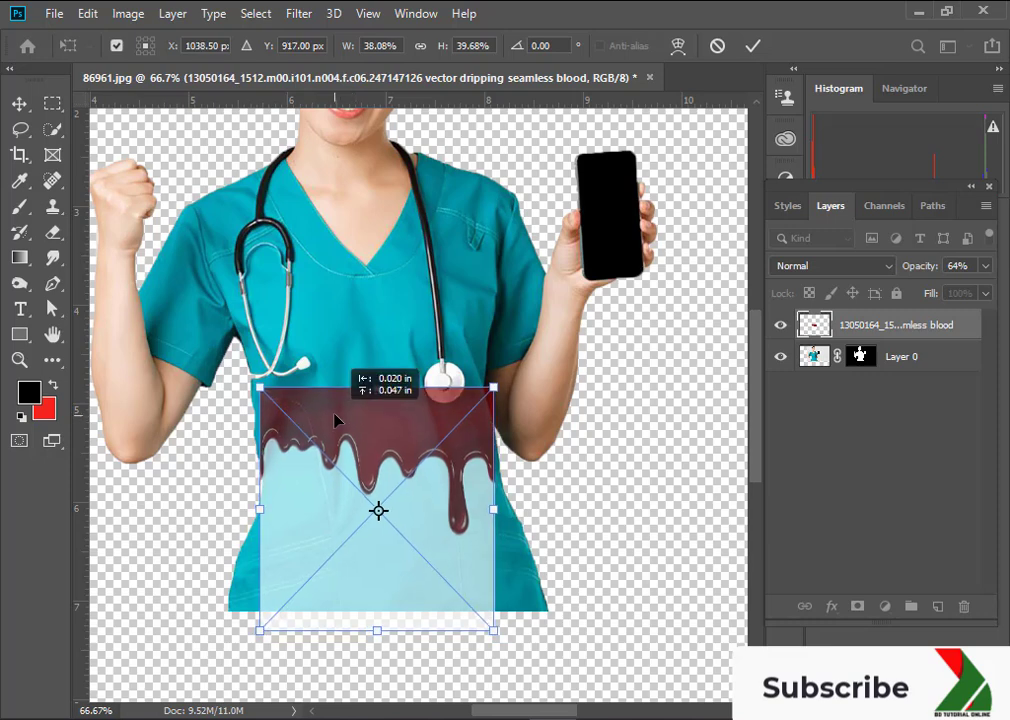
{"action": "left_click_drag", "start_coordinate": [378, 510], "coordinate": [378, 475]}
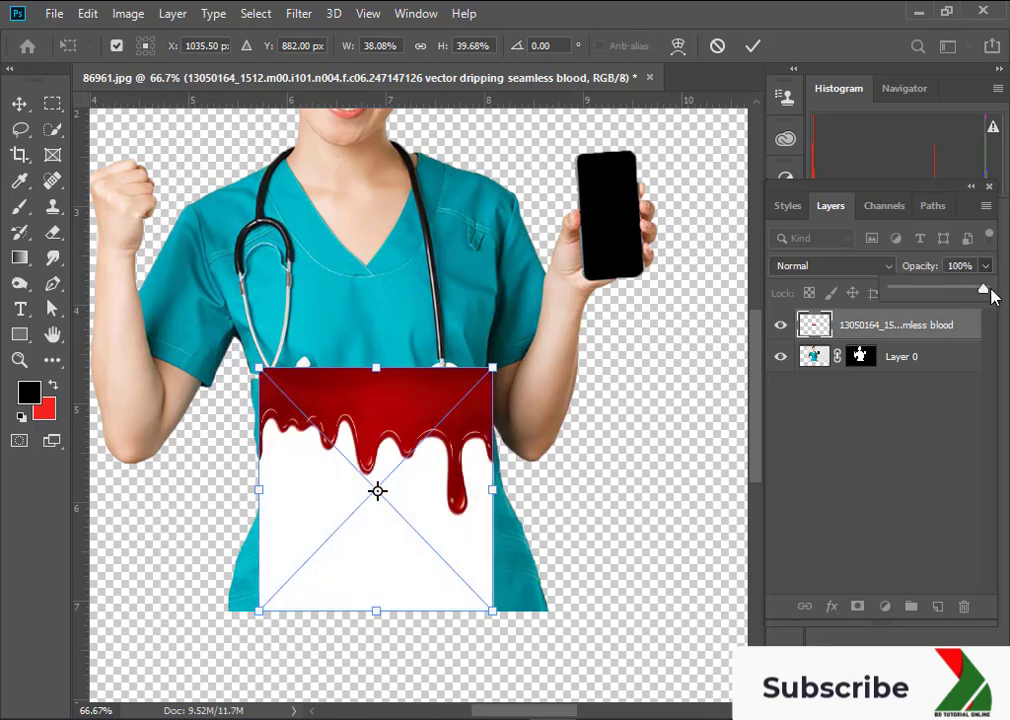
{"action": "left_click", "coordinate": [752, 46]}
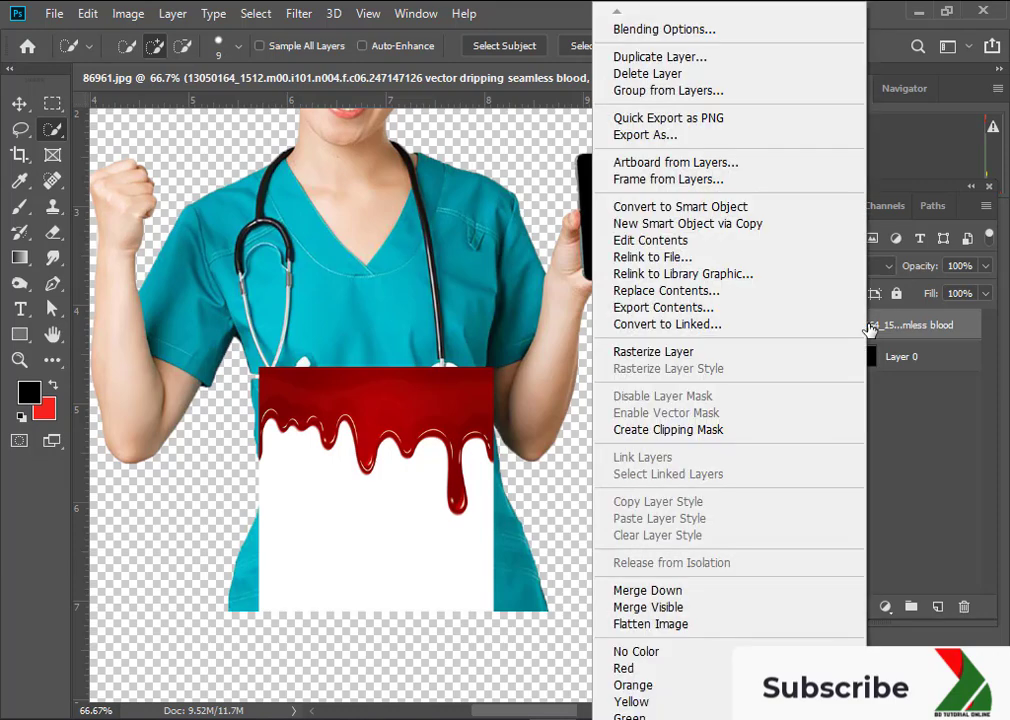
Rasterize the blood layer and pick the Magic Eraser Tool to remove its white area
{"action": "left_click", "coordinate": [653, 351]}
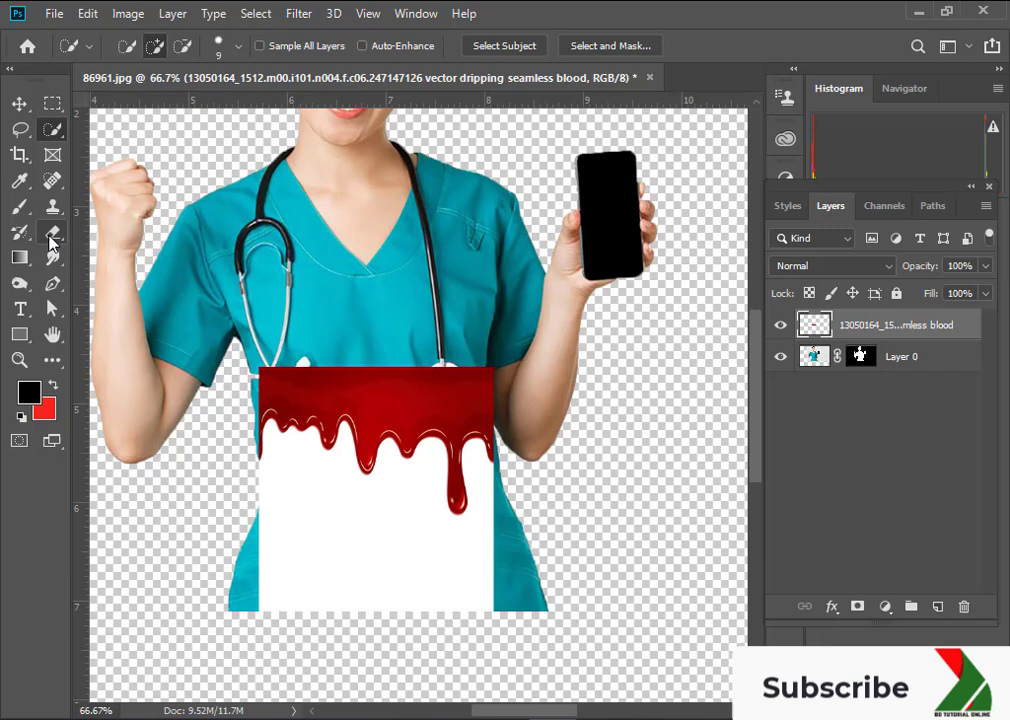
{"action": "left_click", "coordinate": [52, 231]}
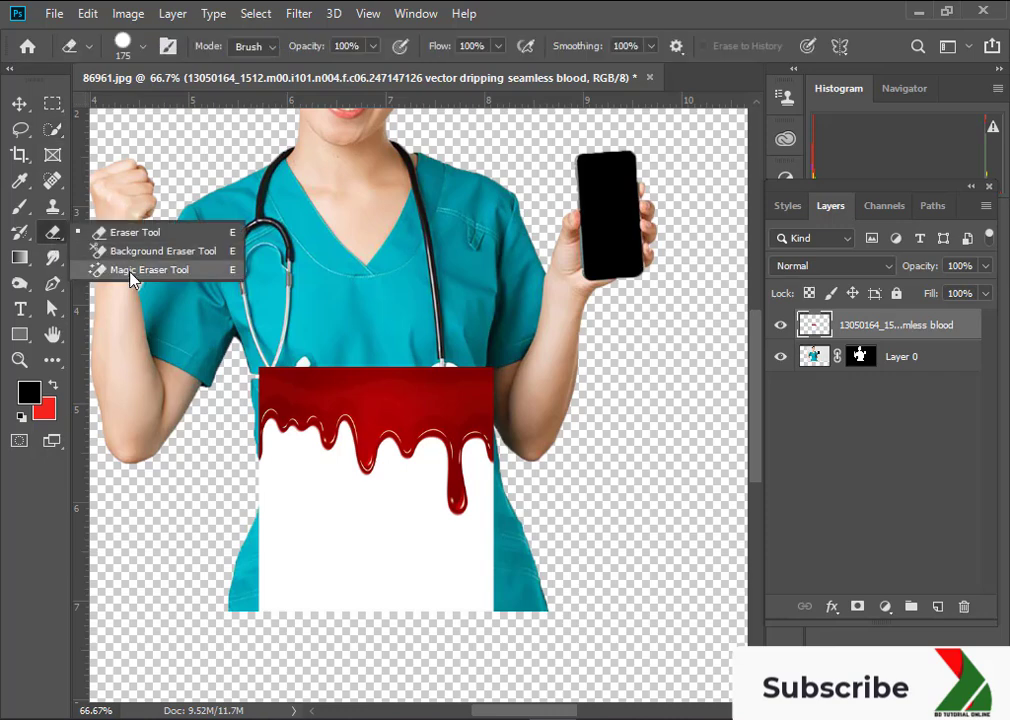
{"action": "left_click", "coordinate": [151, 269]}
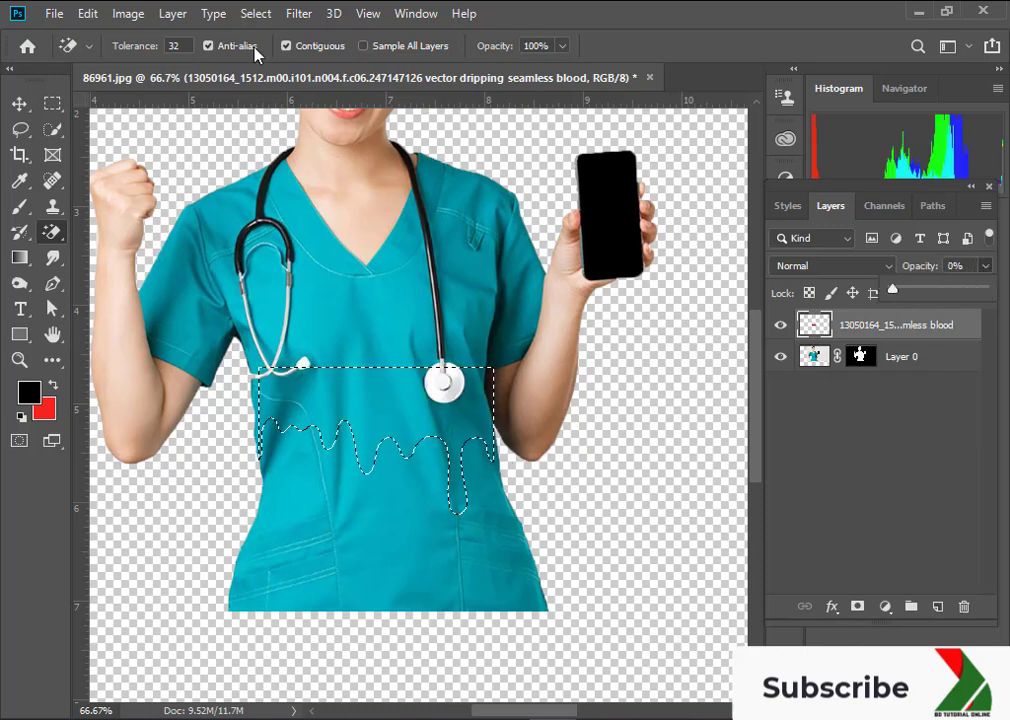
Invert the dripping selection and make the nurse layer active
{"action": "left_click", "coordinate": [255, 13]}
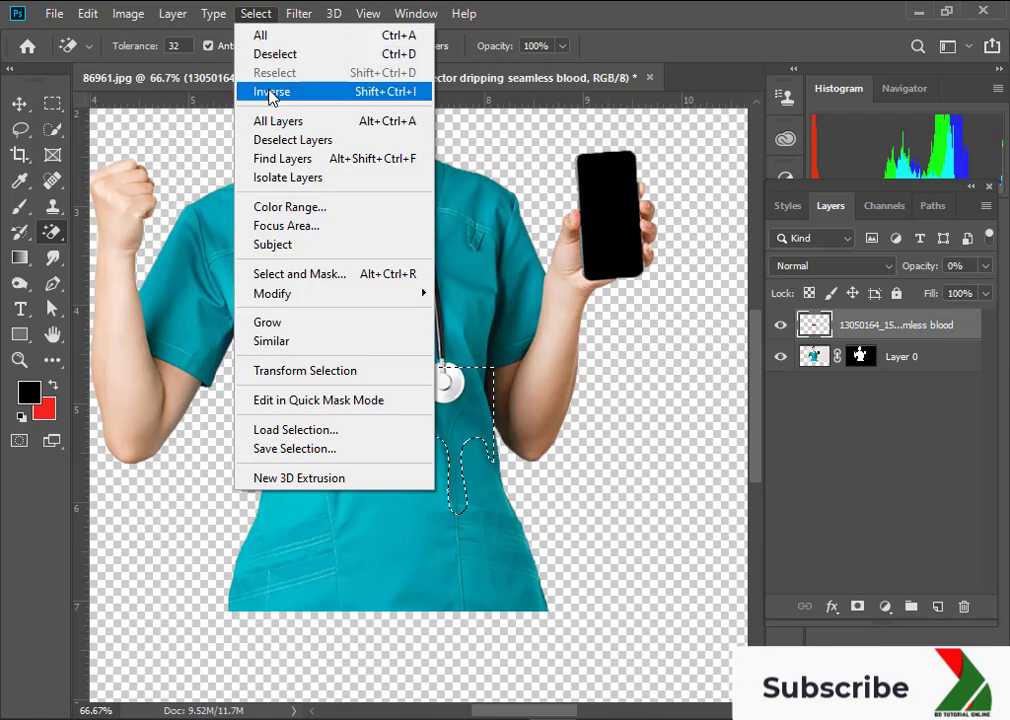
{"action": "left_click", "coordinate": [271, 91]}
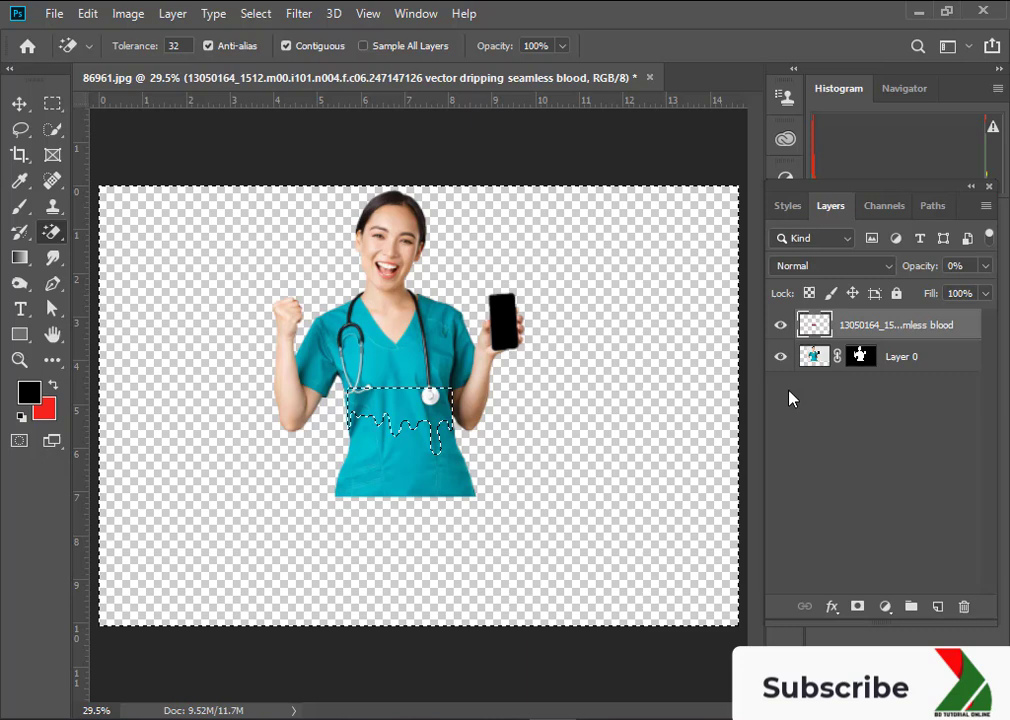
{"action": "left_click", "coordinate": [900, 356]}
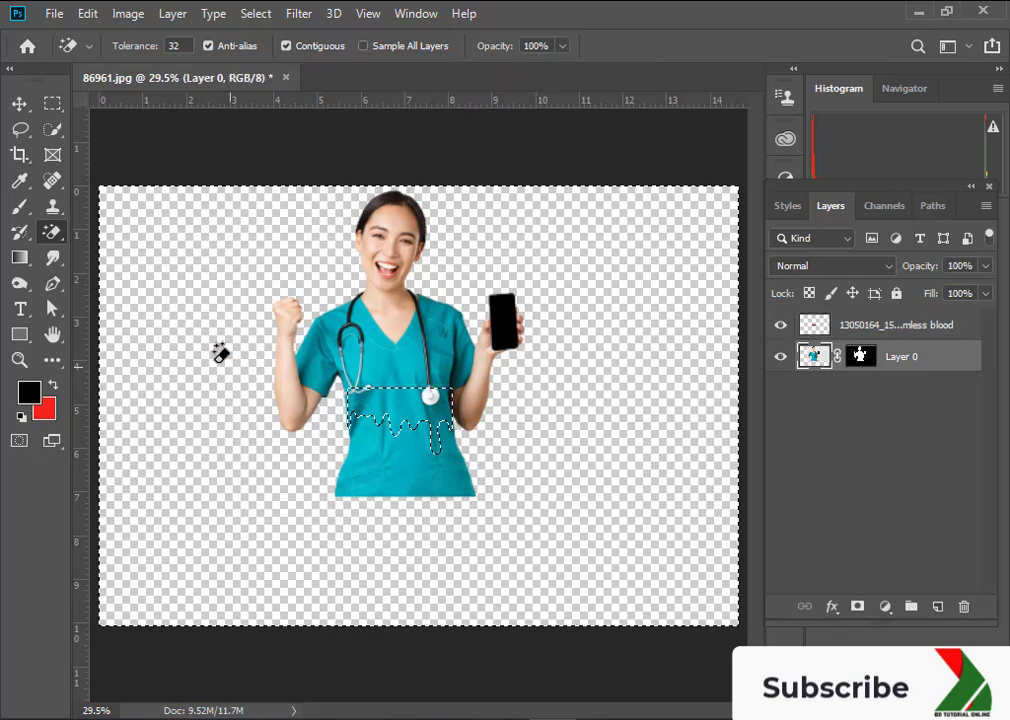
{"action": "mouse_move", "coordinate": [60, 248]}
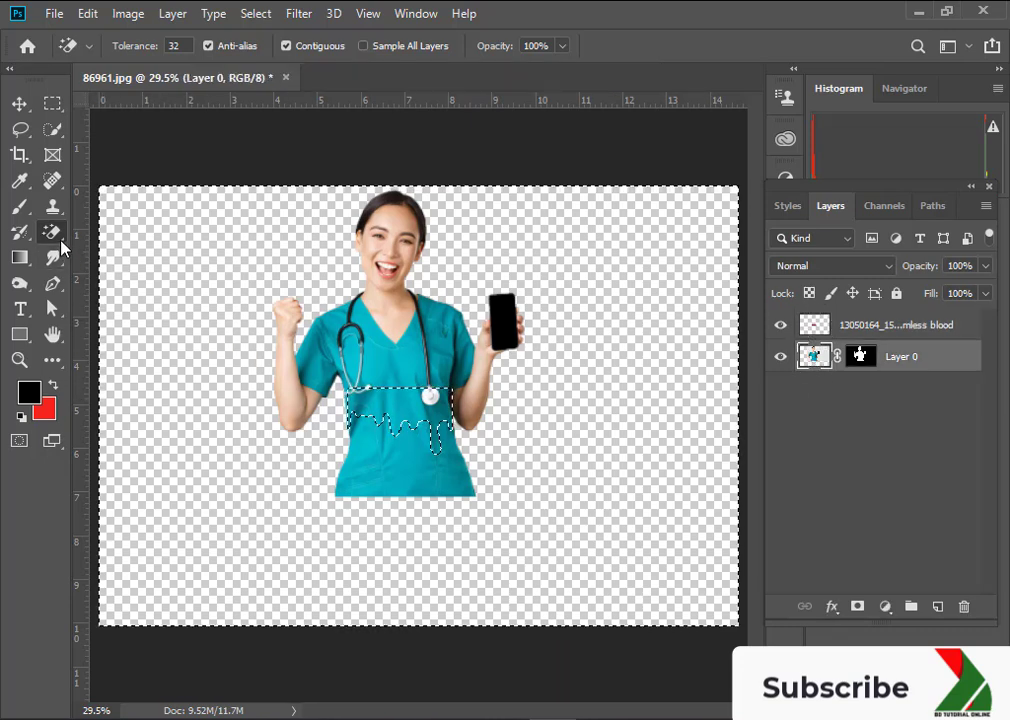
Erase the nurse's scrubs below the drip outline with an enlarged Eraser brush
{"action": "left_click", "coordinate": [52, 232]}
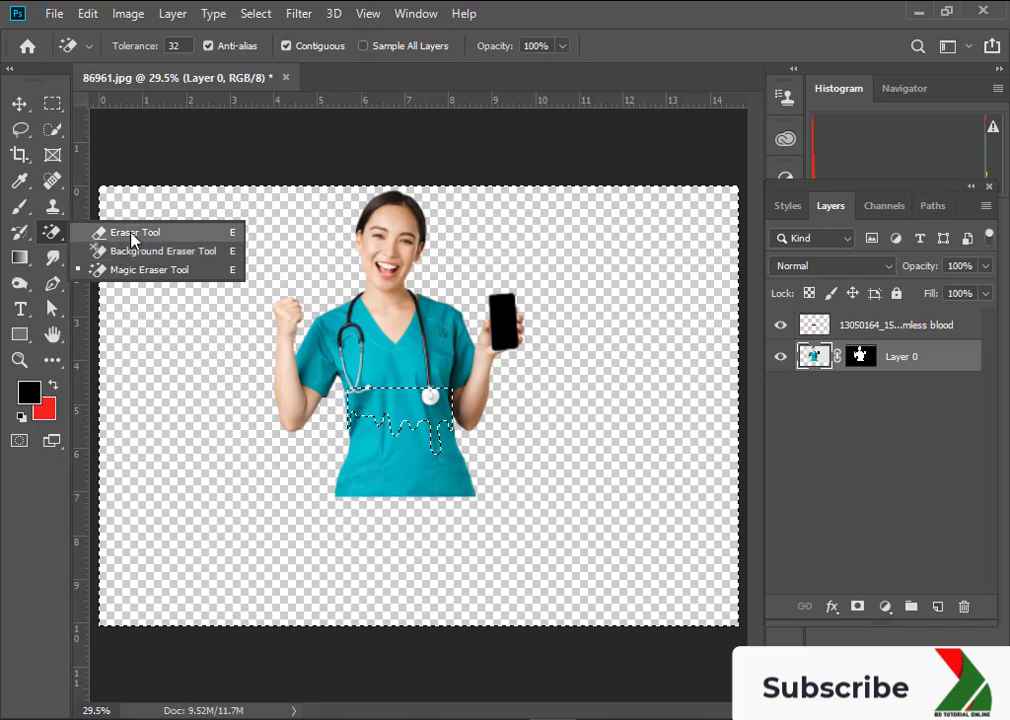
{"action": "left_click", "coordinate": [135, 231]}
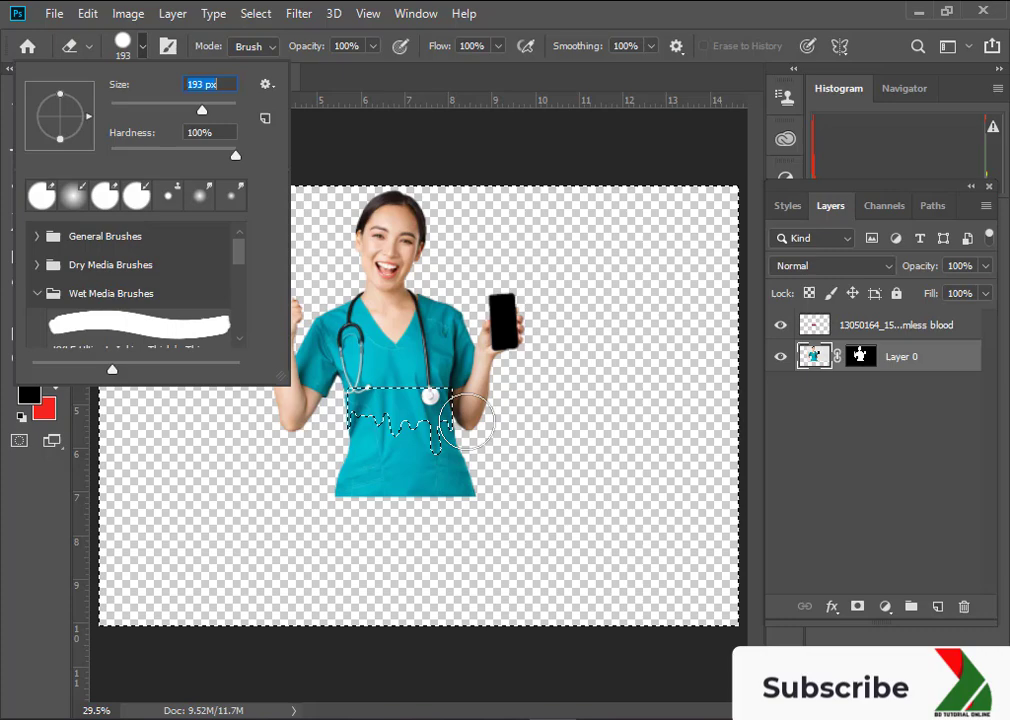
{"action": "left_click_drag", "start_coordinate": [460, 420], "coordinate": [350, 480]}
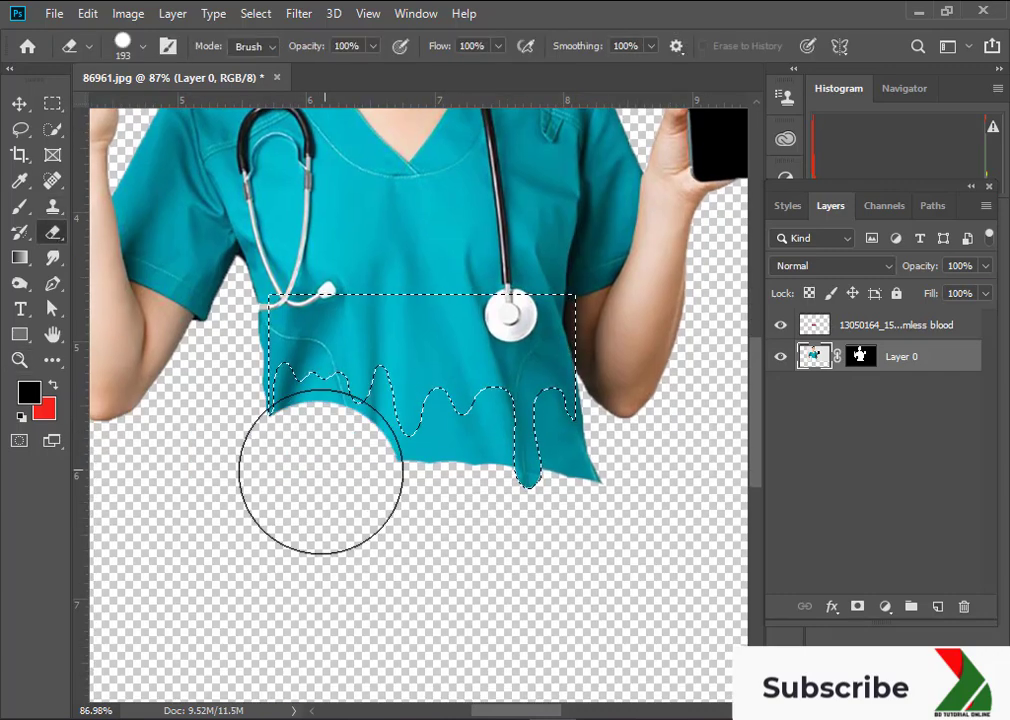
{"action": "left_click_drag", "start_coordinate": [320, 470], "coordinate": [490, 440]}
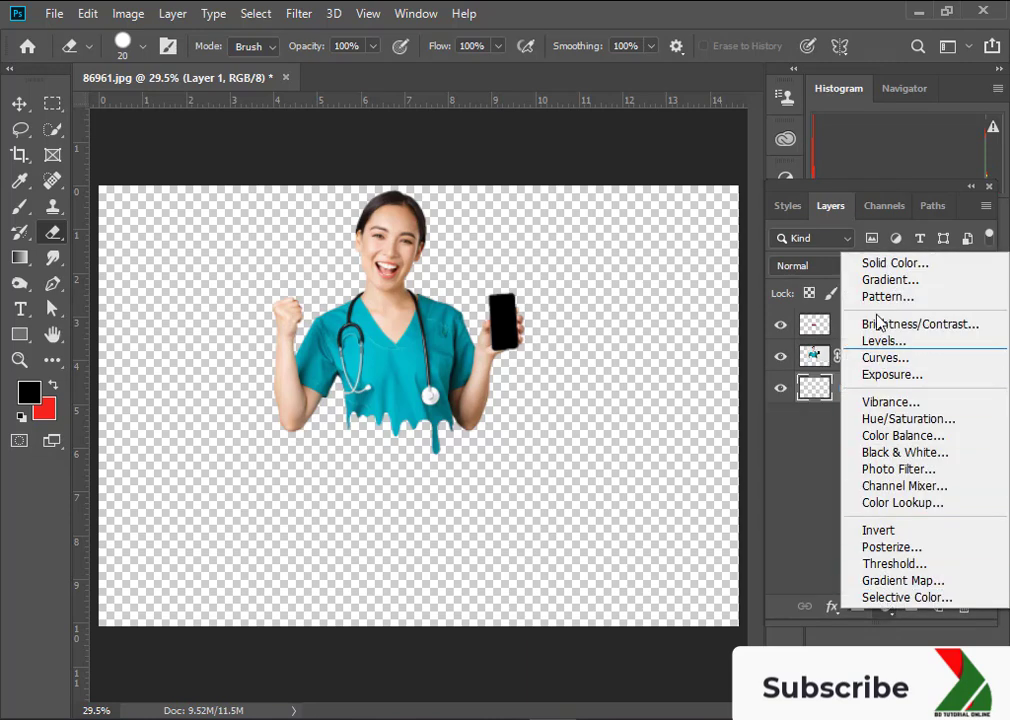
Add a Gradient Fill layer and change its dark stop to teal
{"action": "left_click", "coordinate": [890, 279]}
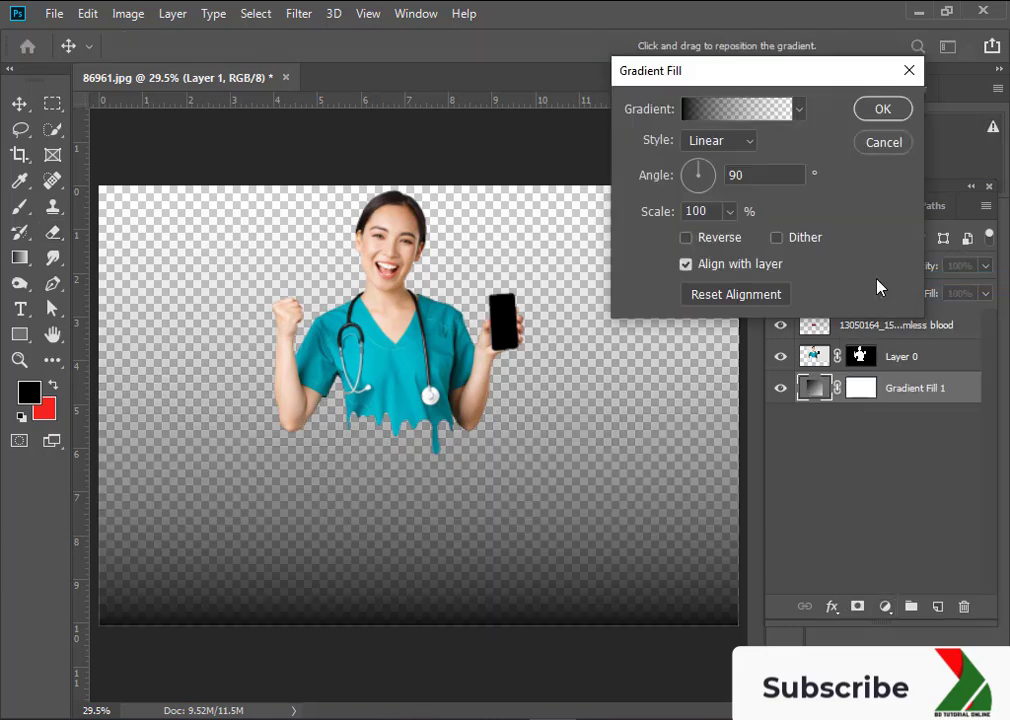
{"action": "left_click", "coordinate": [735, 109]}
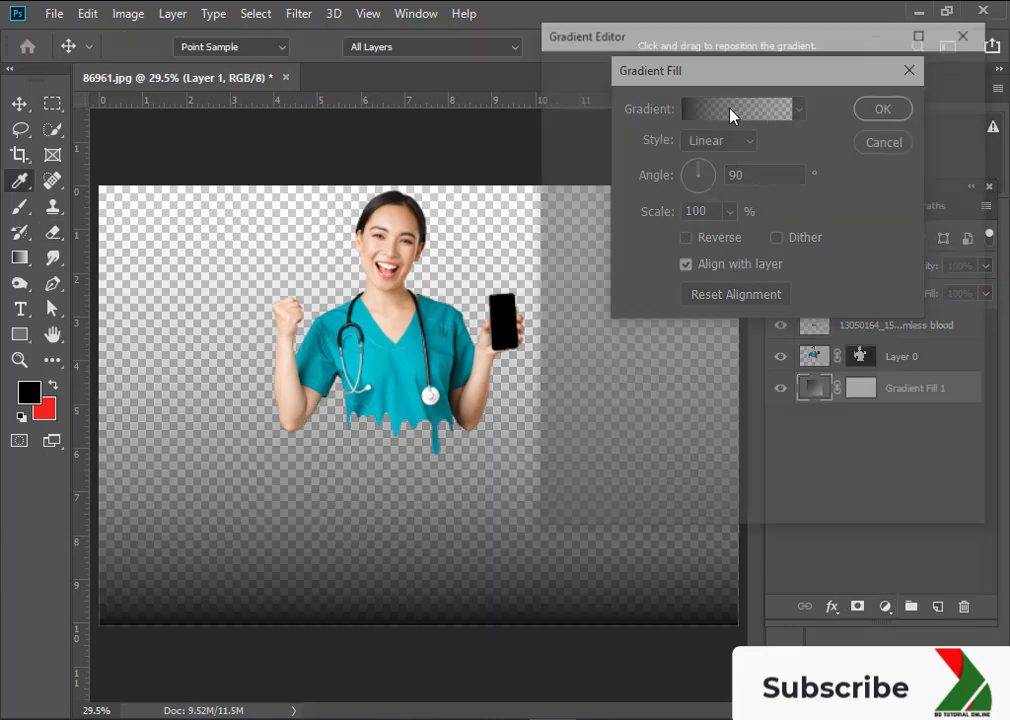
{"action": "left_click", "coordinate": [735, 109]}
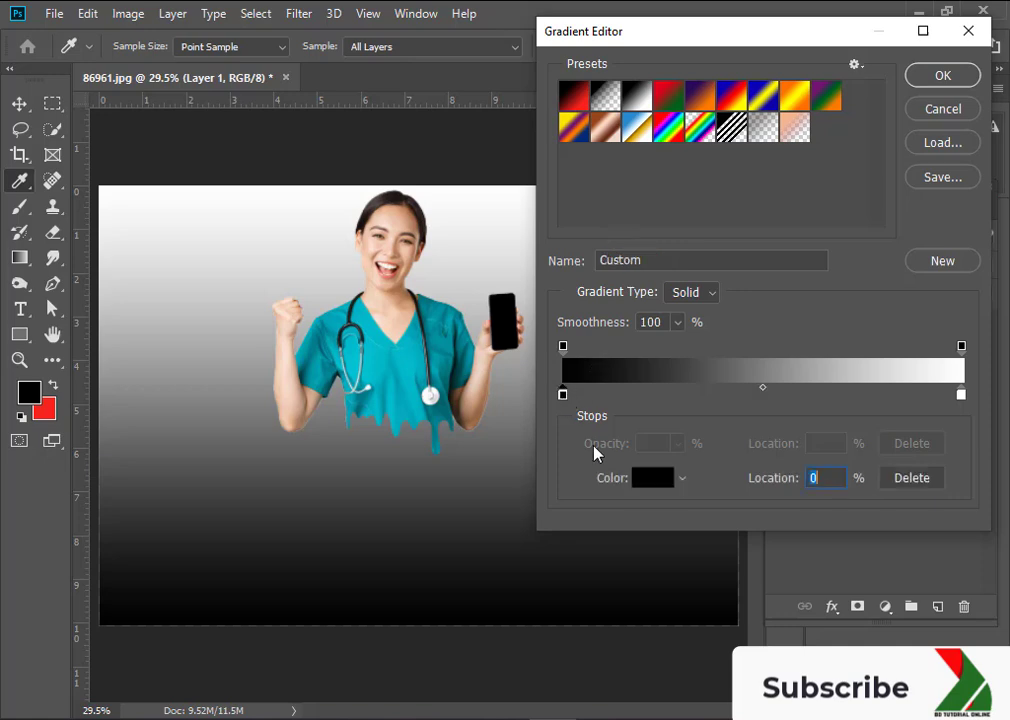
{"action": "left_click", "coordinate": [652, 477]}
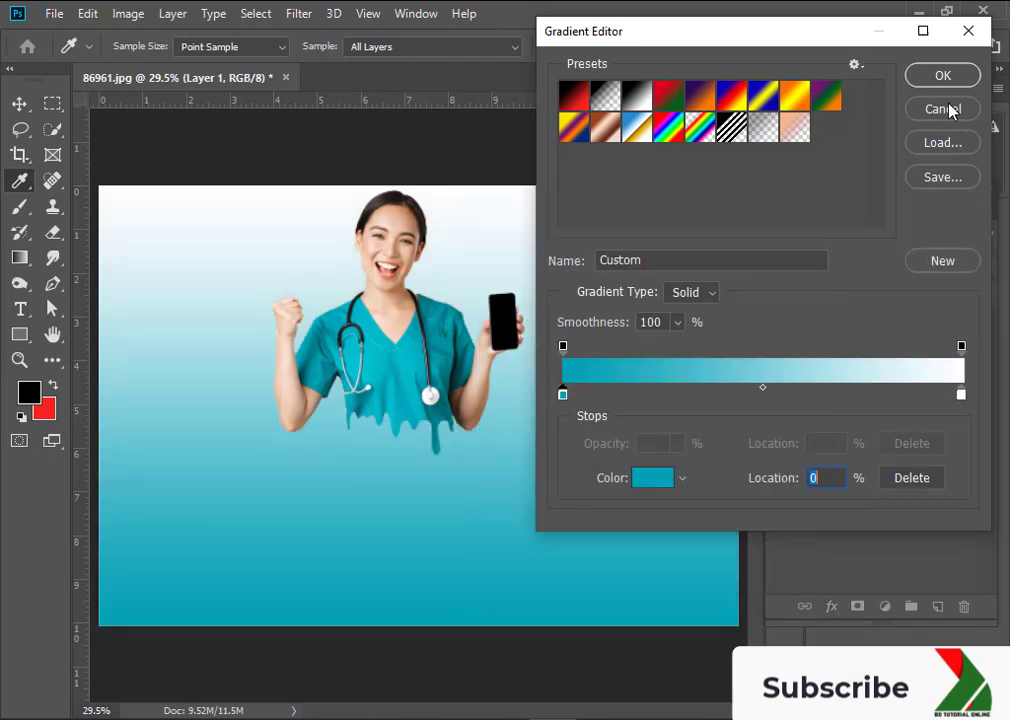
{"action": "left_click", "coordinate": [941, 75]}
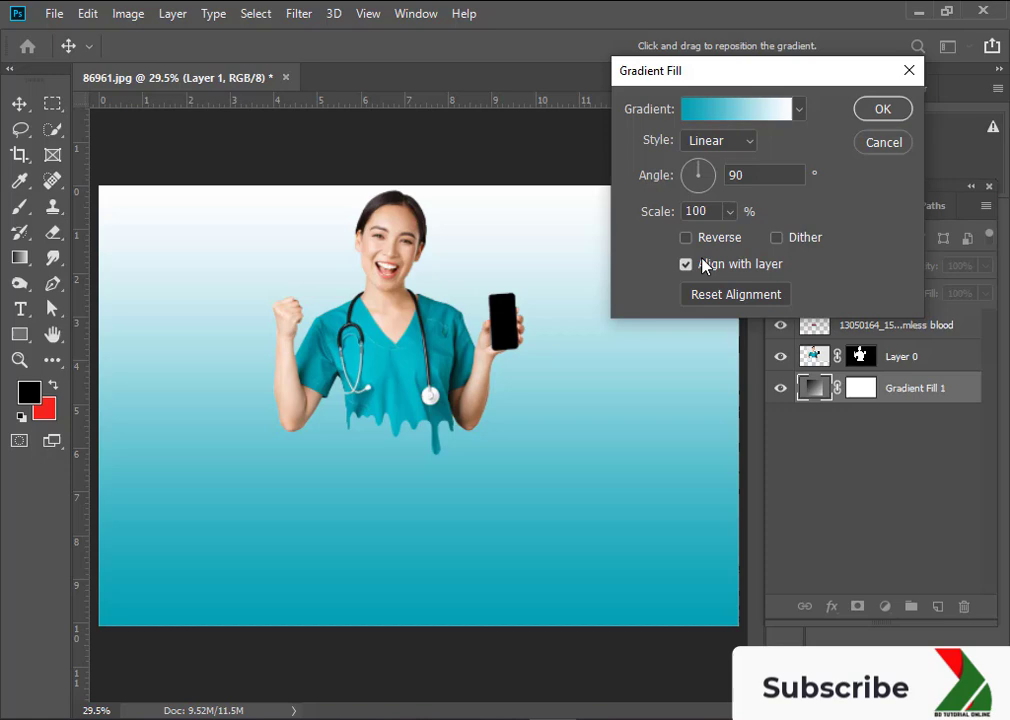
Make the gradient radial and reversed at about 210% scale, and apply it
{"action": "left_click", "coordinate": [717, 140]}
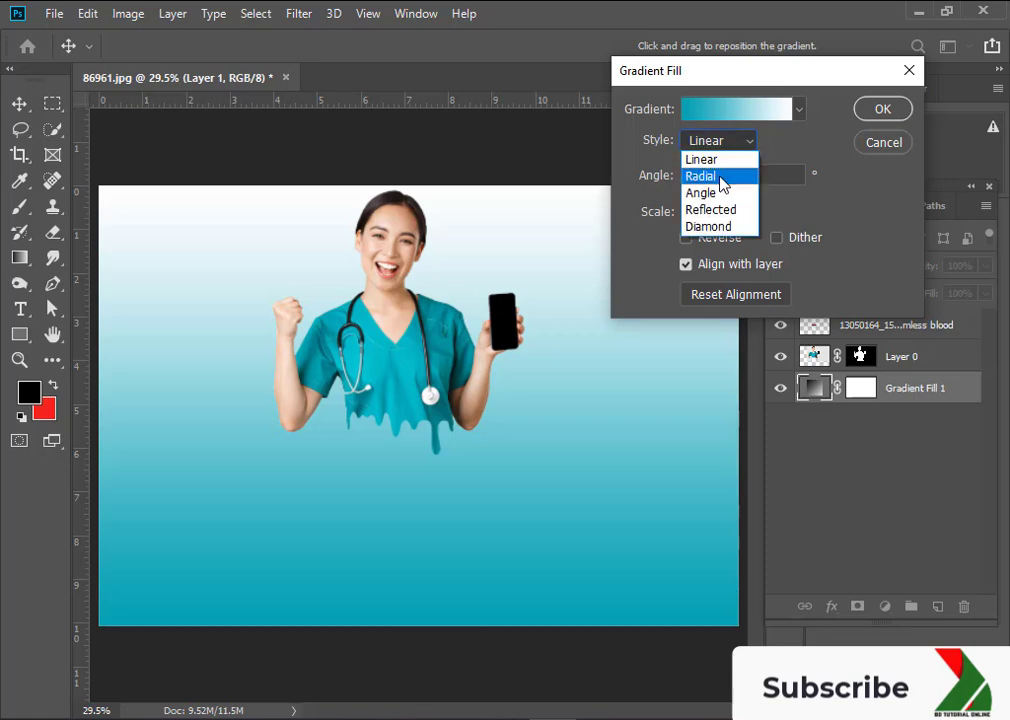
{"action": "left_click", "coordinate": [701, 176]}
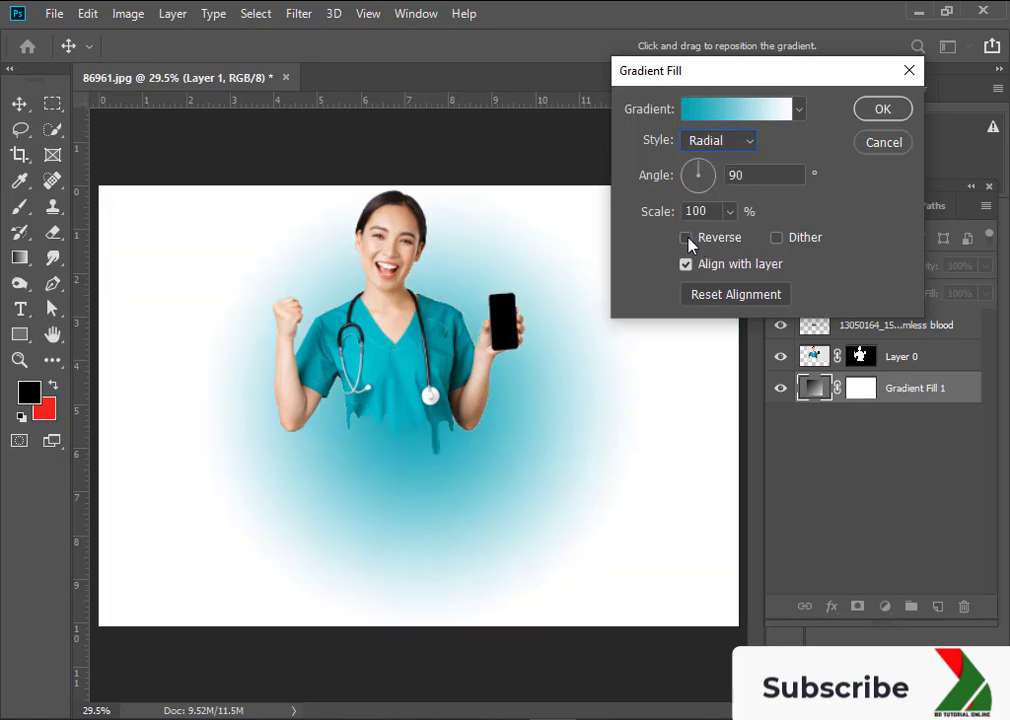
{"action": "left_click", "coordinate": [686, 237]}
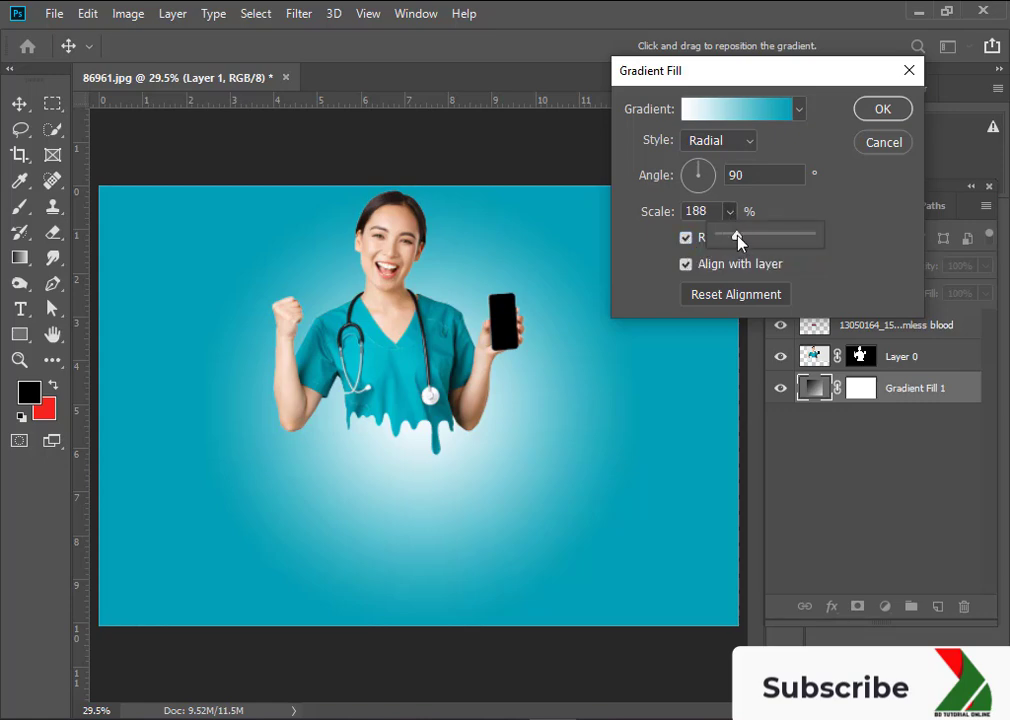
{"action": "left_click_drag", "start_coordinate": [738, 238], "coordinate": [745, 238]}
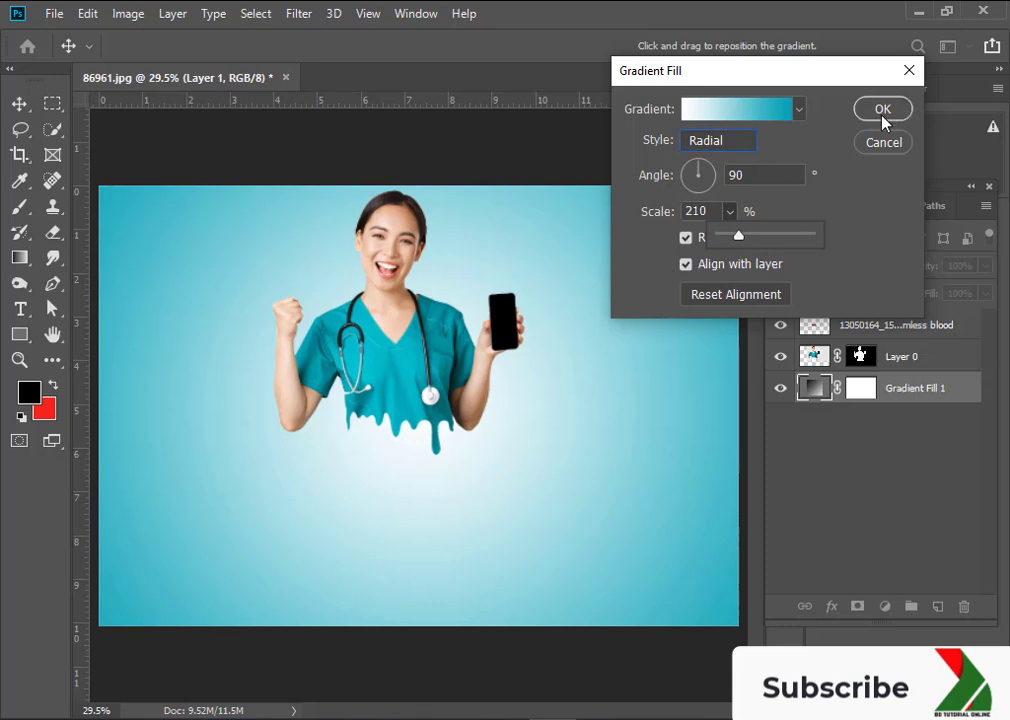
{"action": "left_click", "coordinate": [882, 108]}
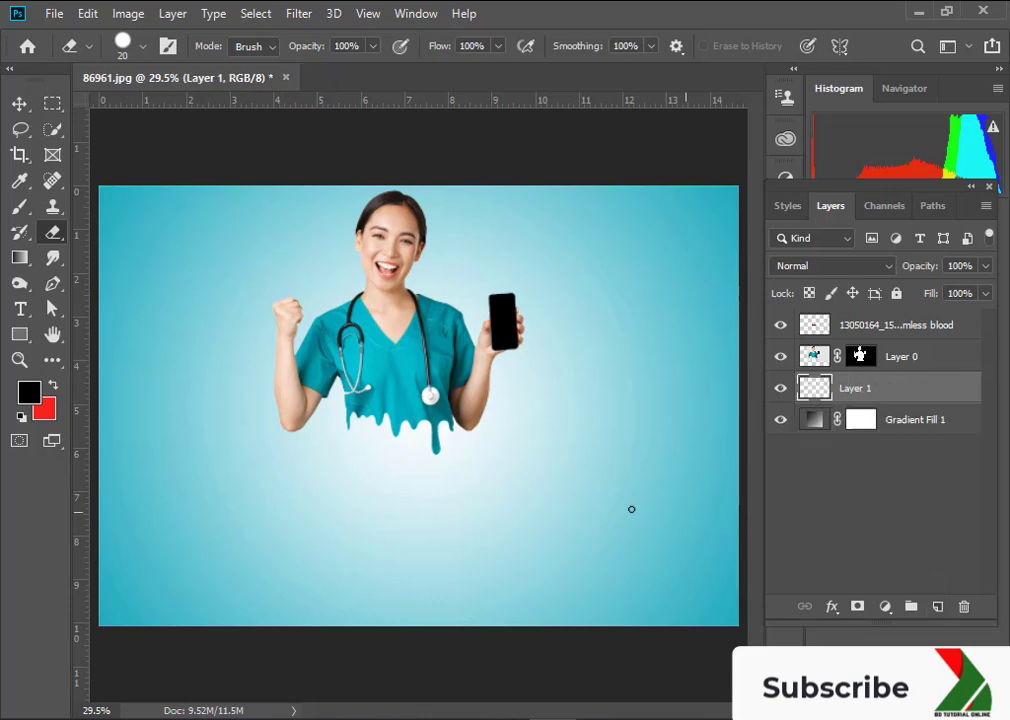
Sample teal from the scrubs and brush a soft teal shadow below the dripping hem
{"action": "left_click", "coordinate": [19, 207]}
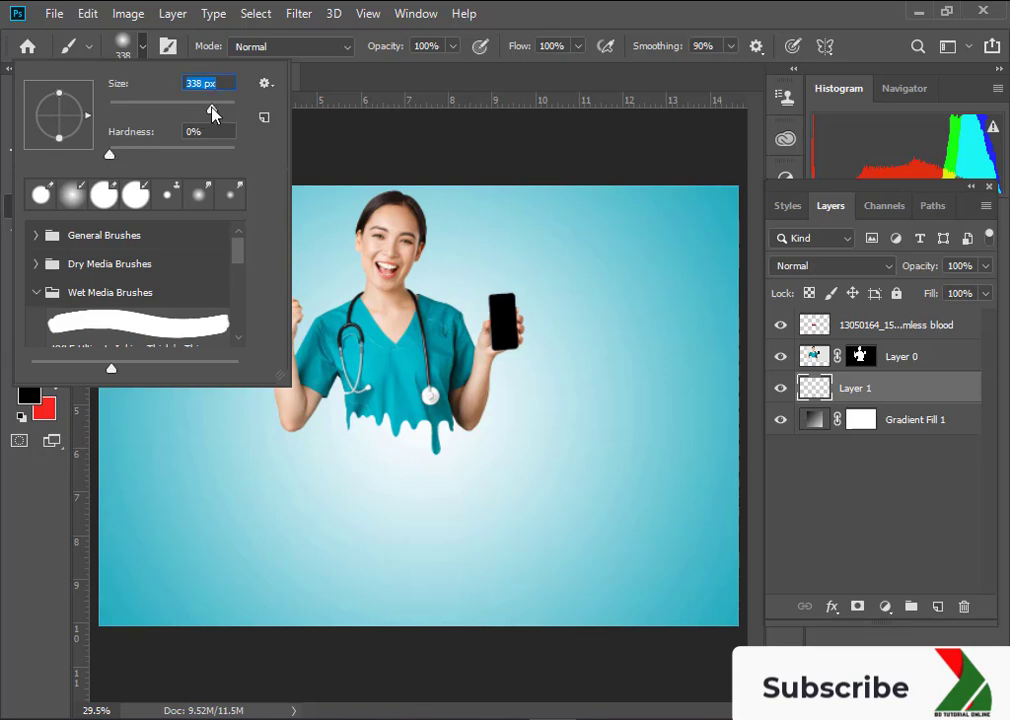
{"action": "mouse_move", "coordinate": [420, 435]}
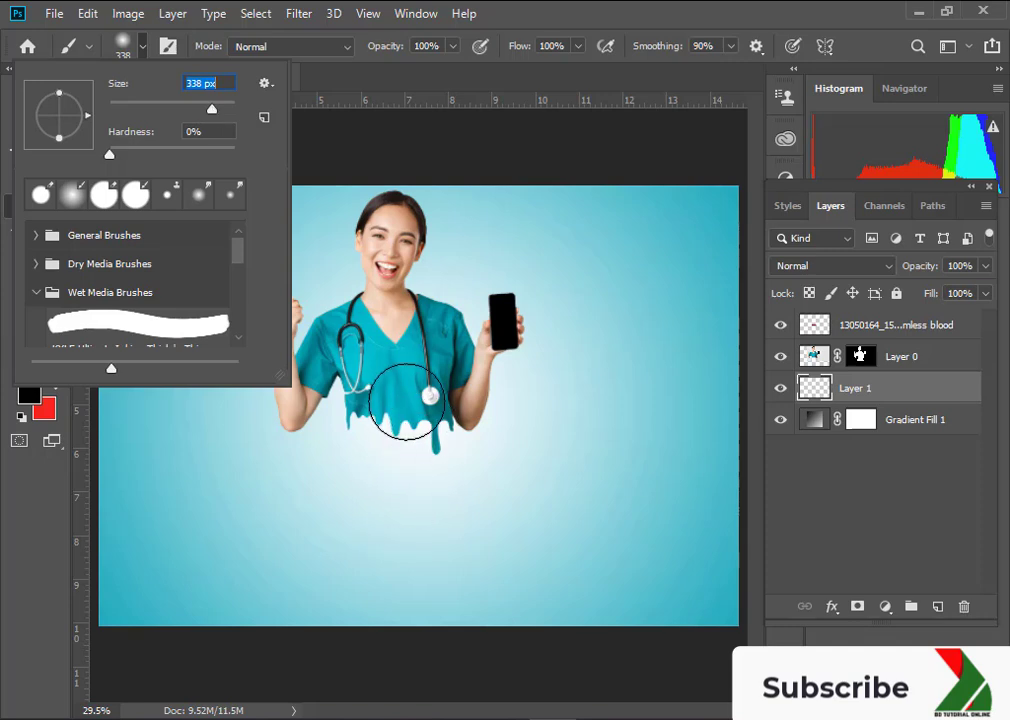
{"action": "left_click", "coordinate": [400, 390]}
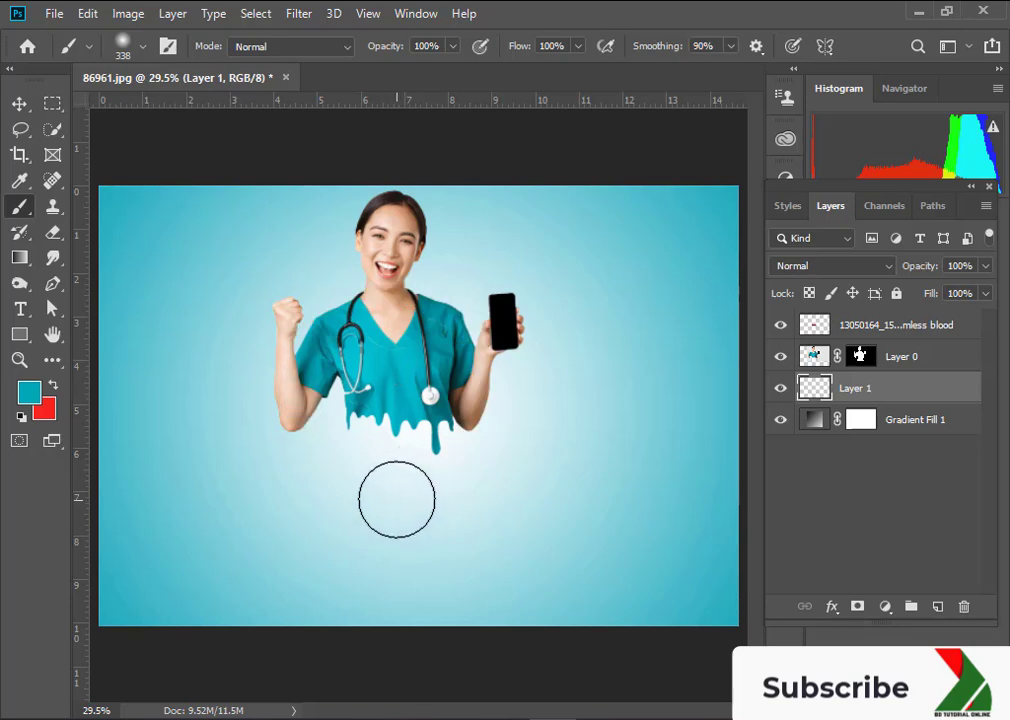
{"action": "left_click_drag", "start_coordinate": [397, 500], "coordinate": [445, 503]}
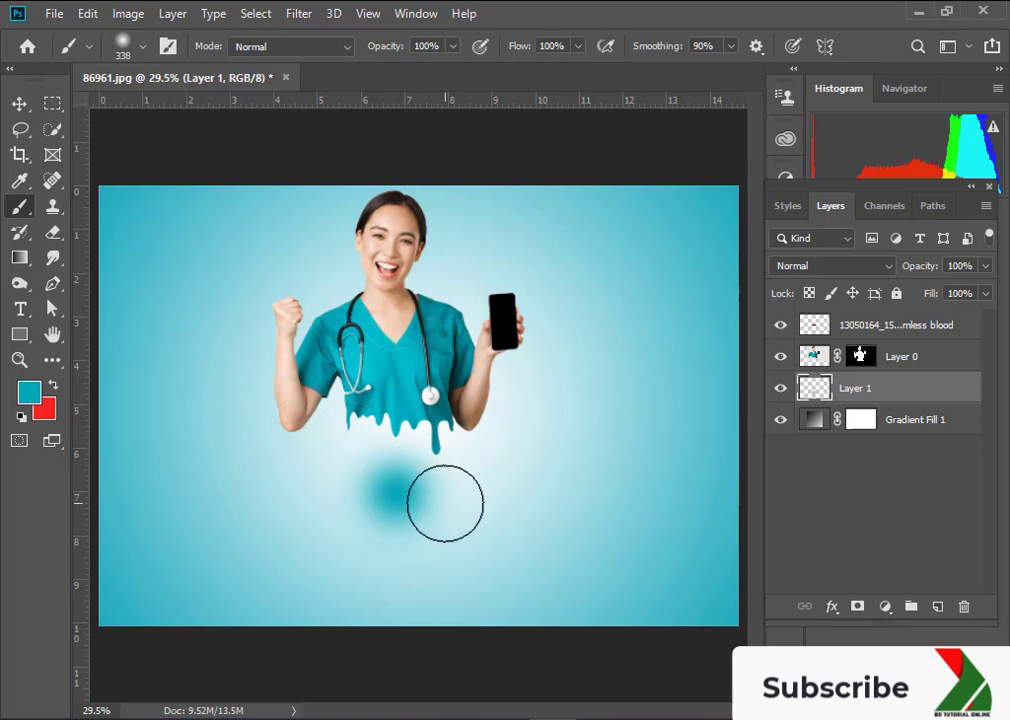